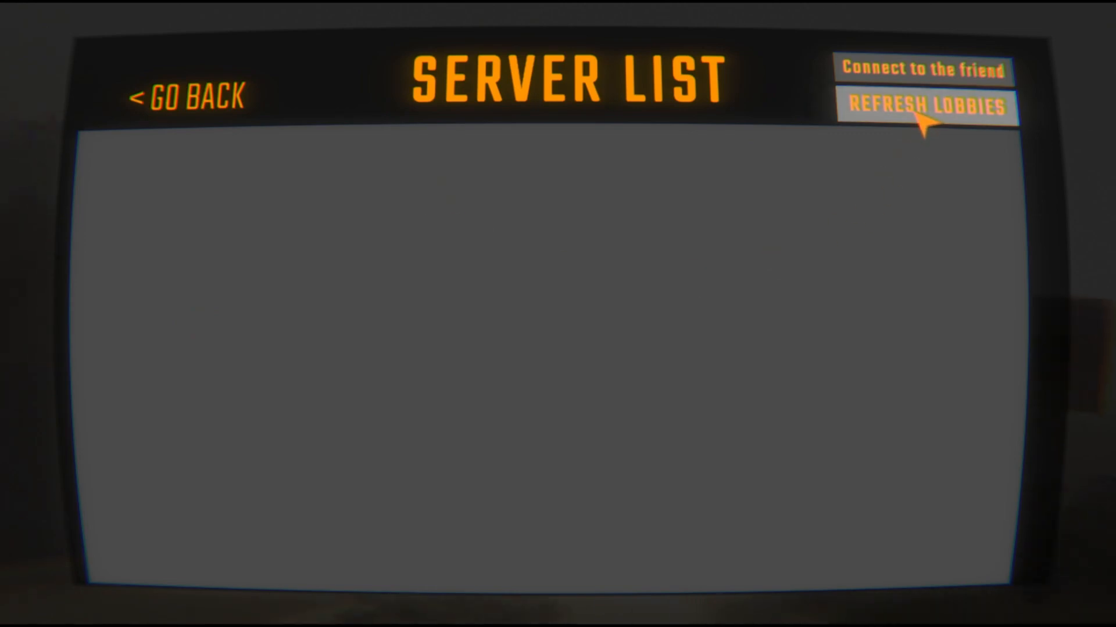
Refresh the R.E.P.O. server list repeatedly until three joinable lobbies appear
click(927, 107)
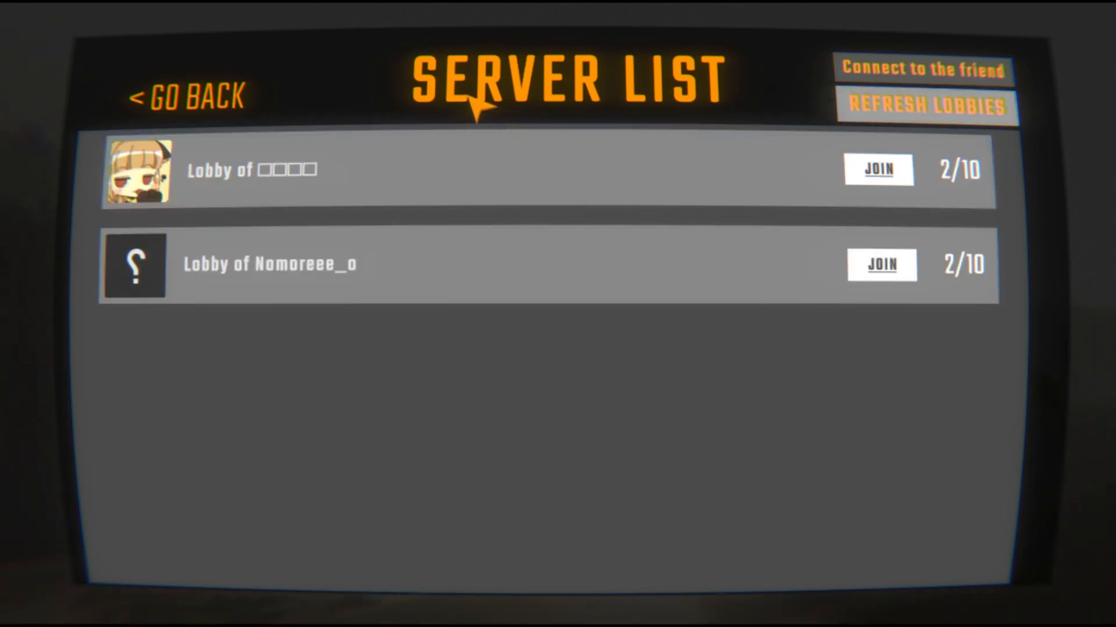
click(924, 106)
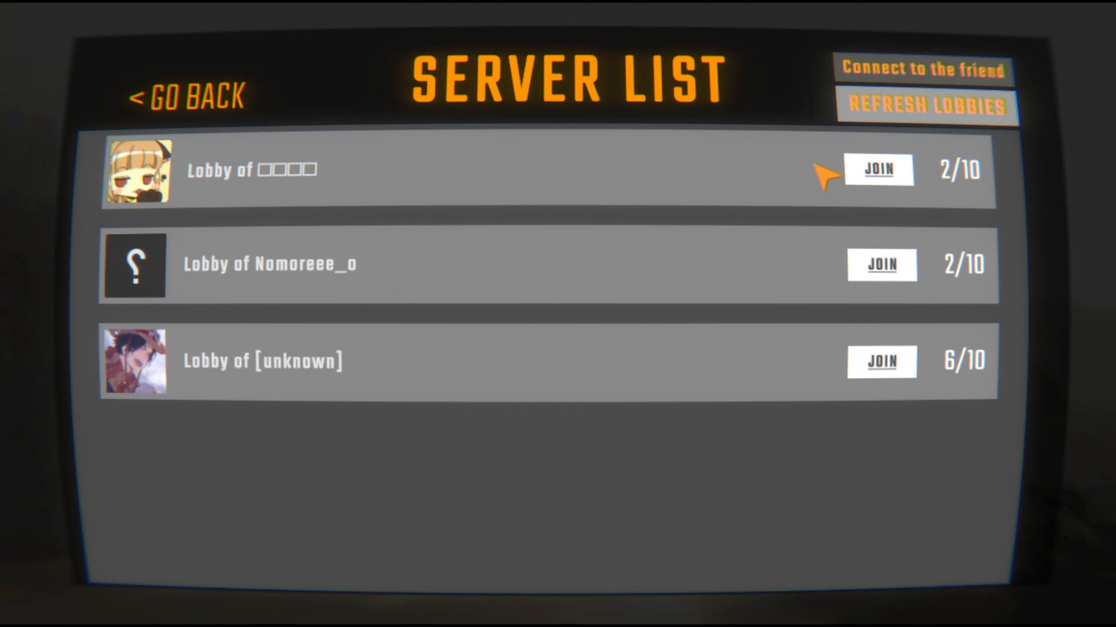
mouse_move(542, 497)
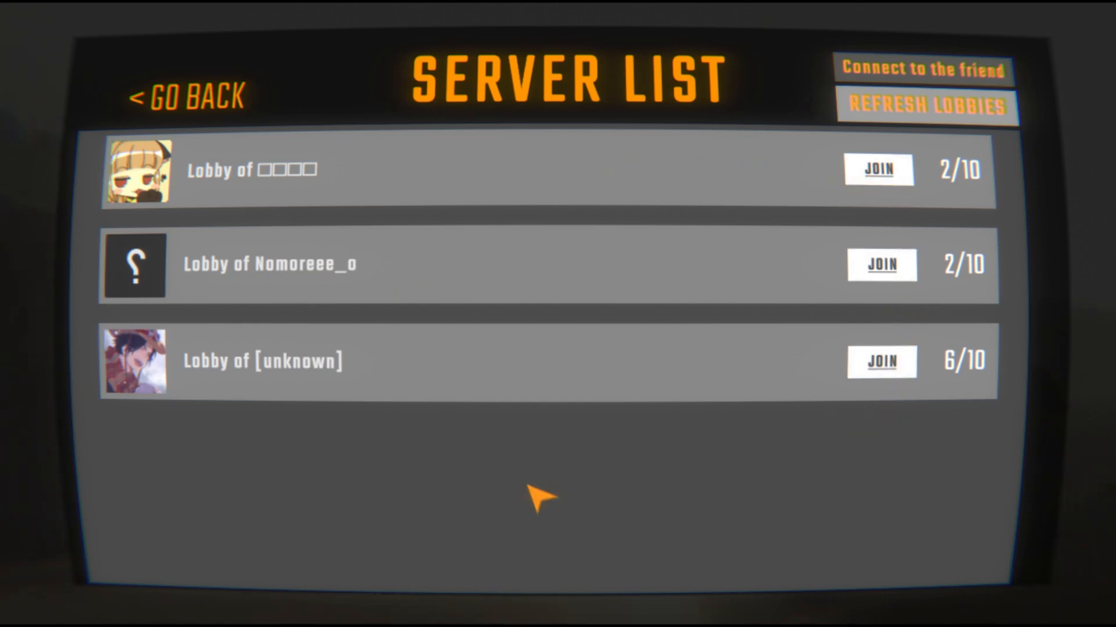
mouse_move(589, 105)
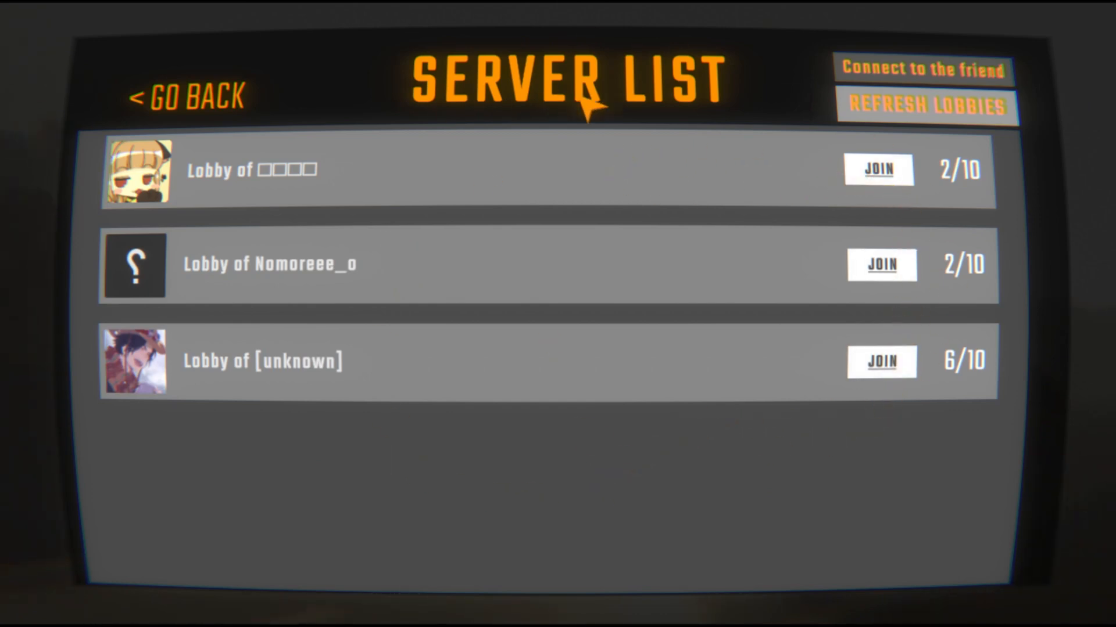
mouse_move(509, 149)
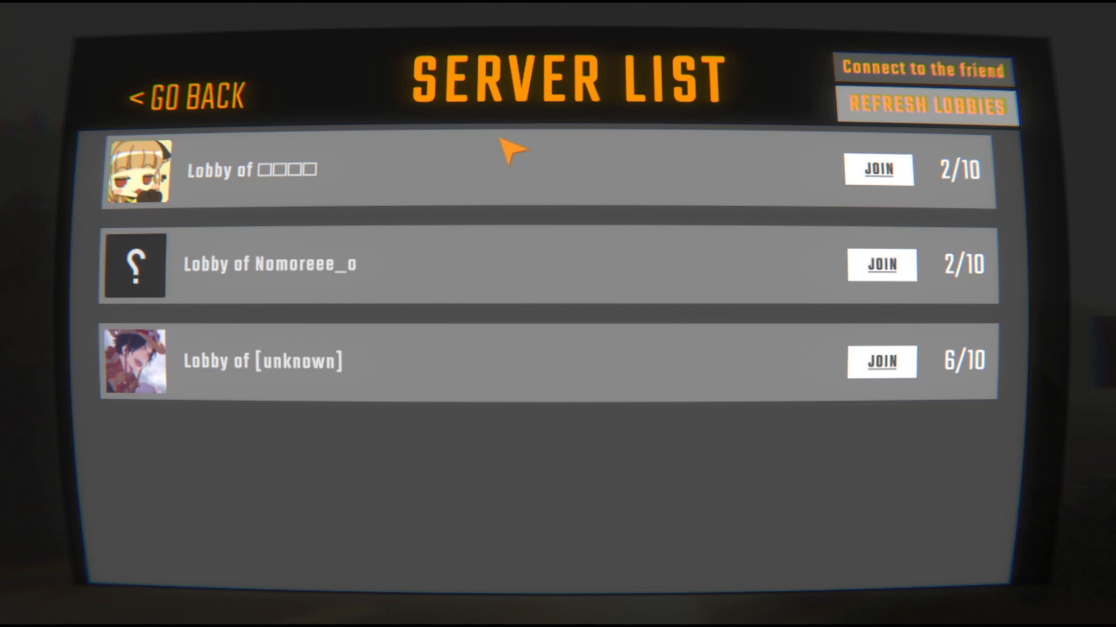
click(925, 107)
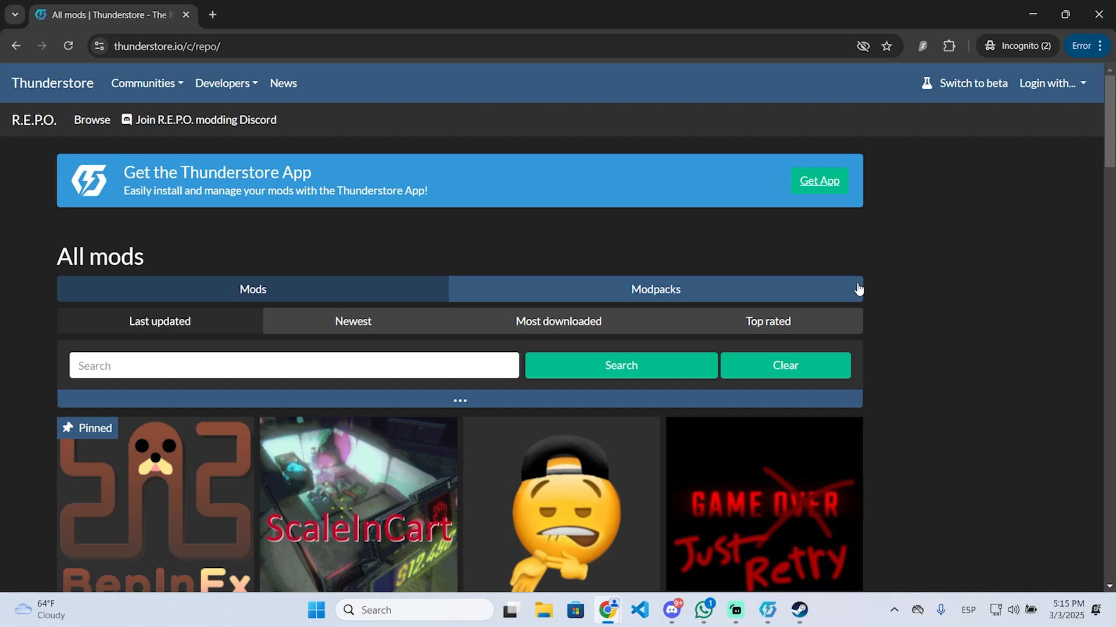
mouse_move(605, 247)
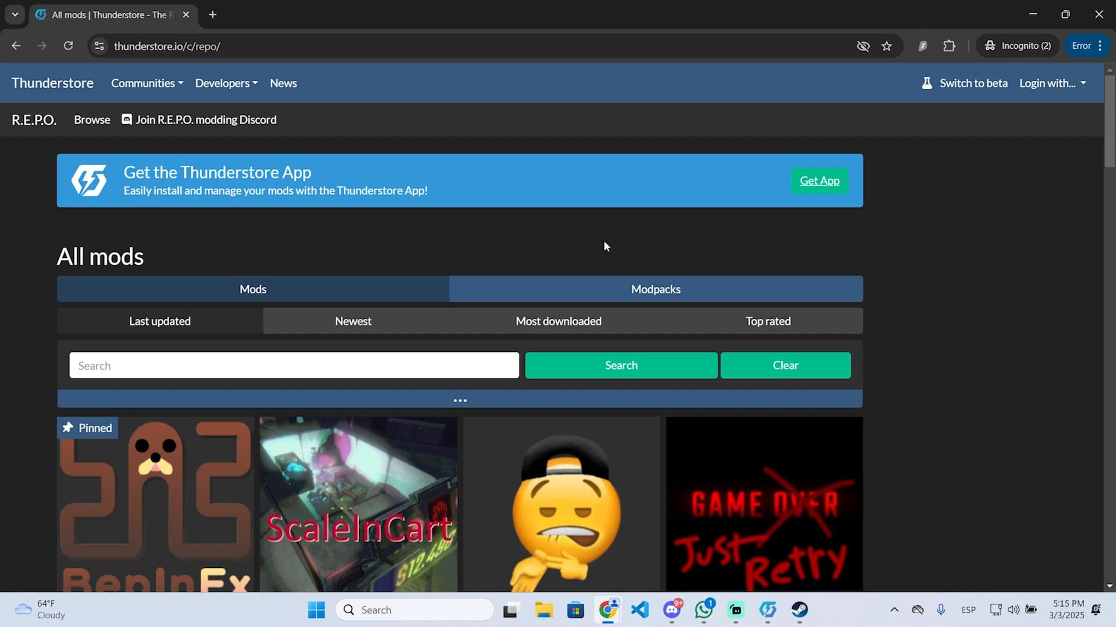
Scroll through the R.E.P.O. mod listings on thunderstore.io
scroll(down, 3)
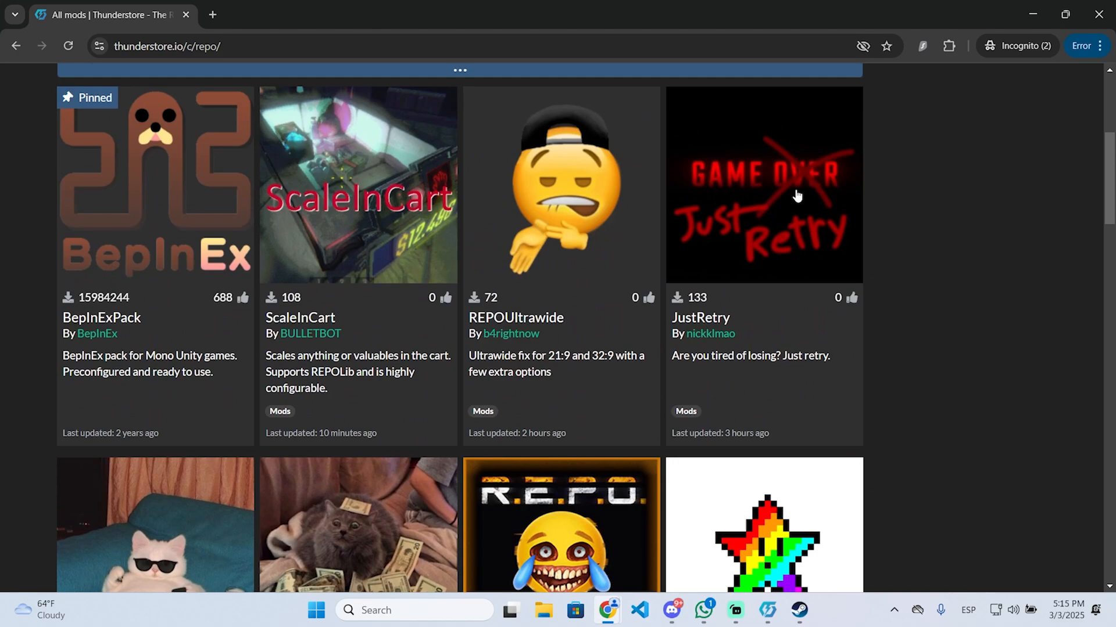
scroll(down, 3)
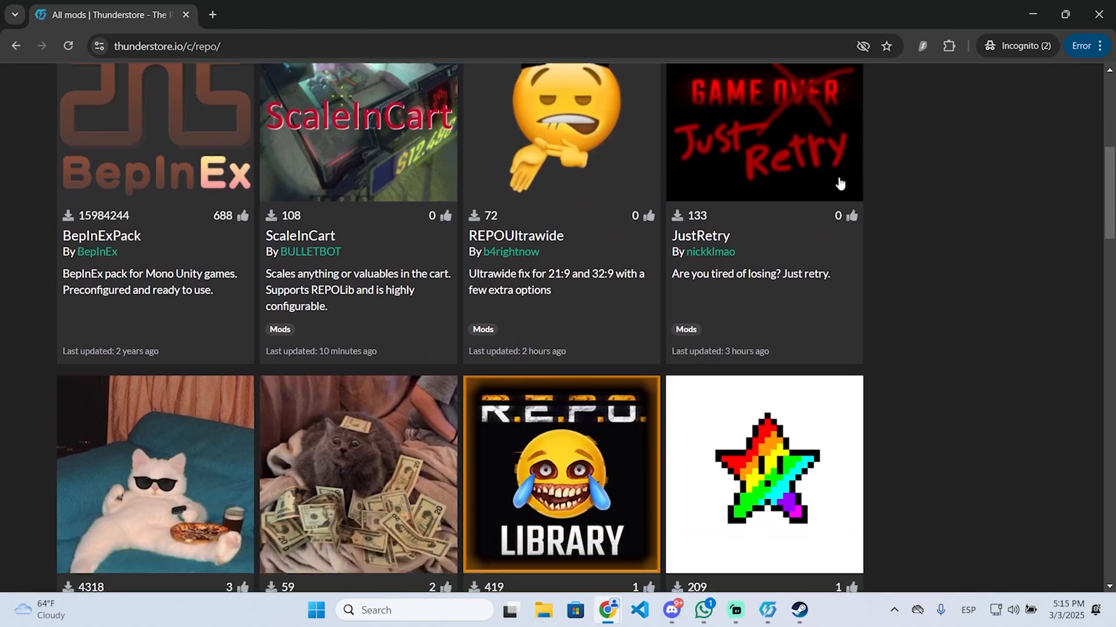
scroll(down, 3)
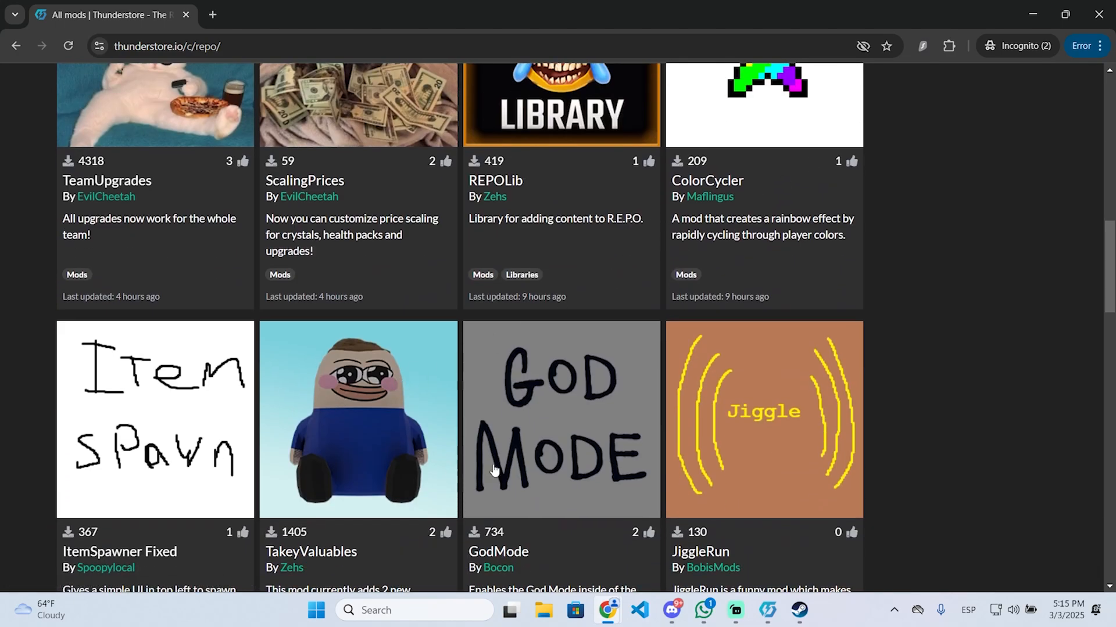
scroll(up, 3)
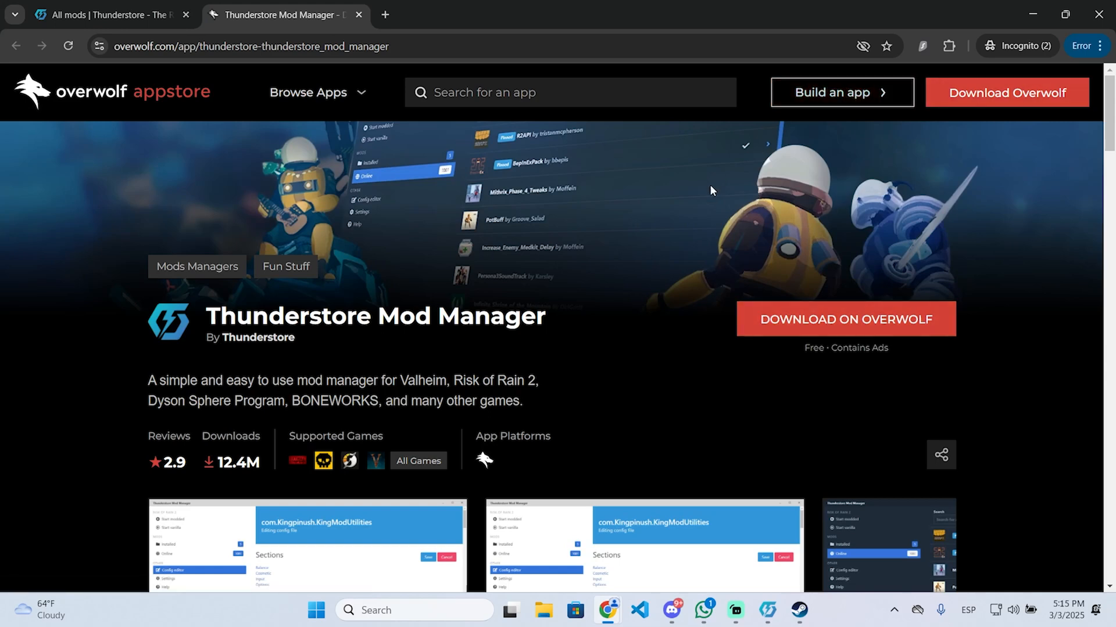
mouse_move(767, 609)
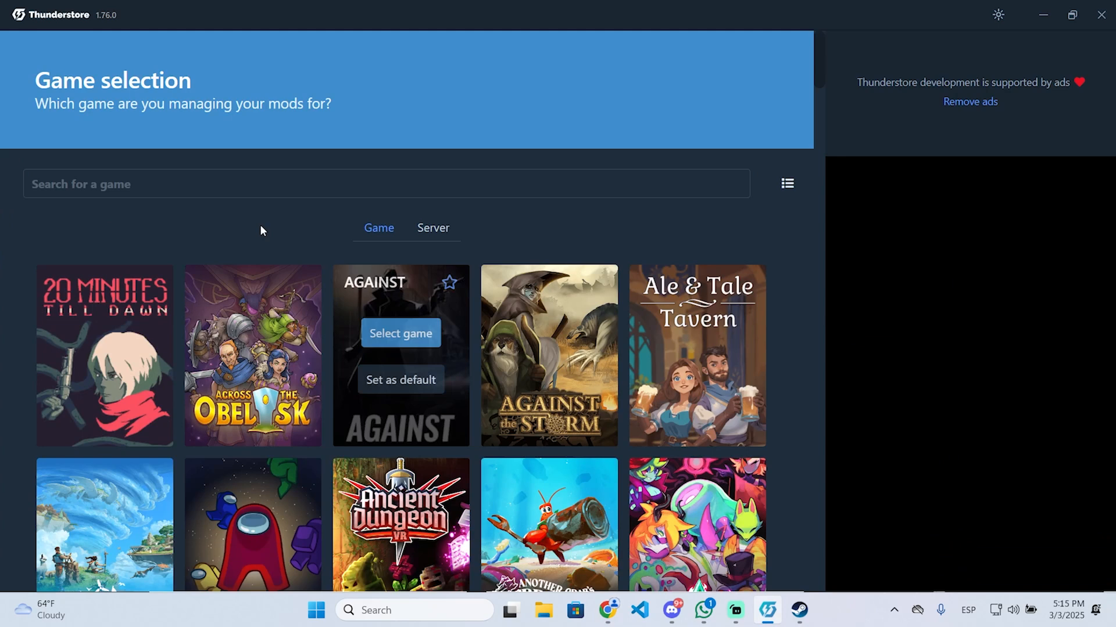
mouse_move(135, 194)
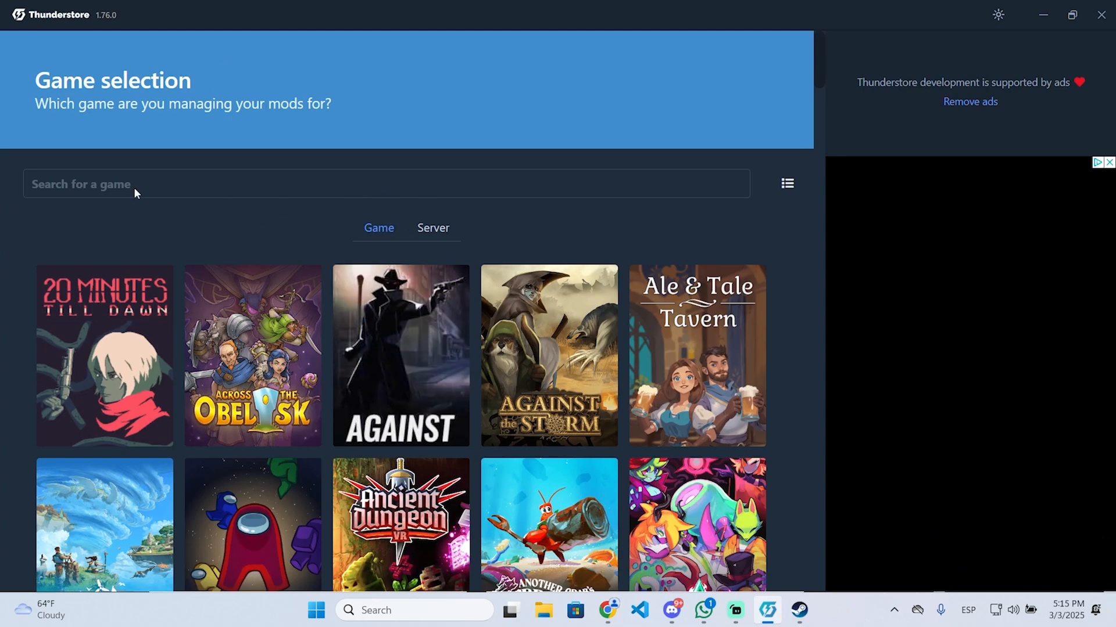
Search the games for 'r.e.' and choose R.E.P.O. as the game to mod
click(256, 183)
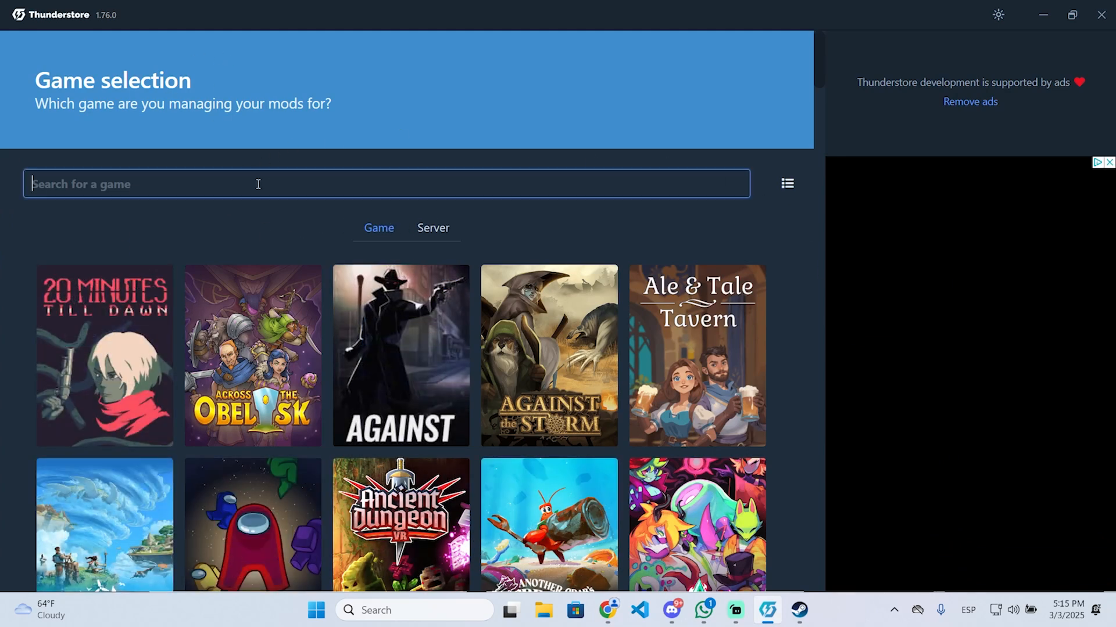
text(r.e.)
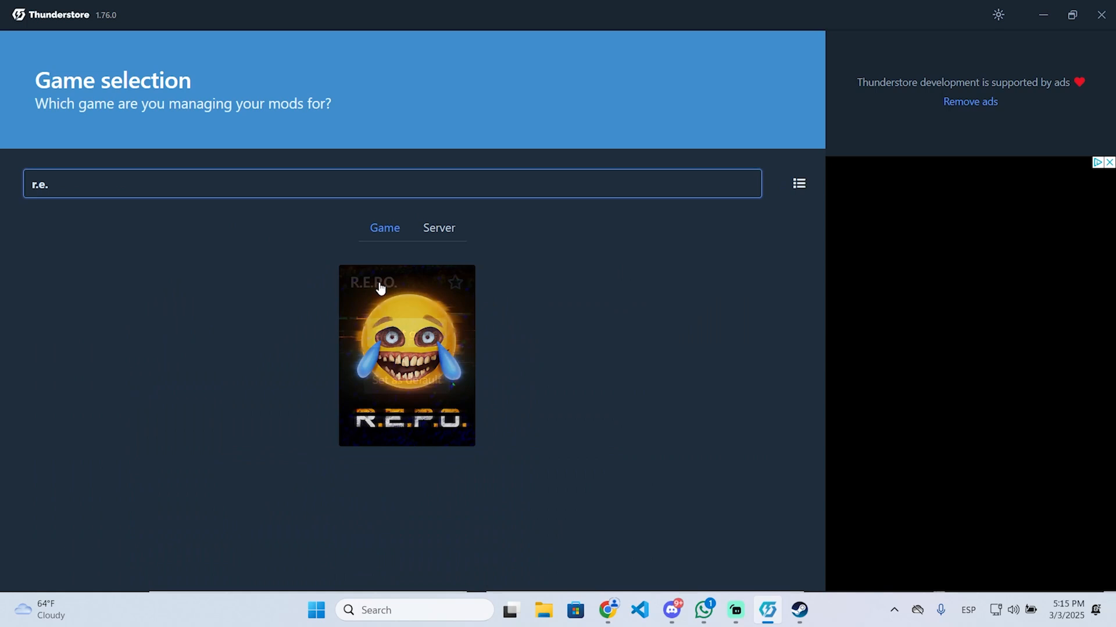
click(406, 355)
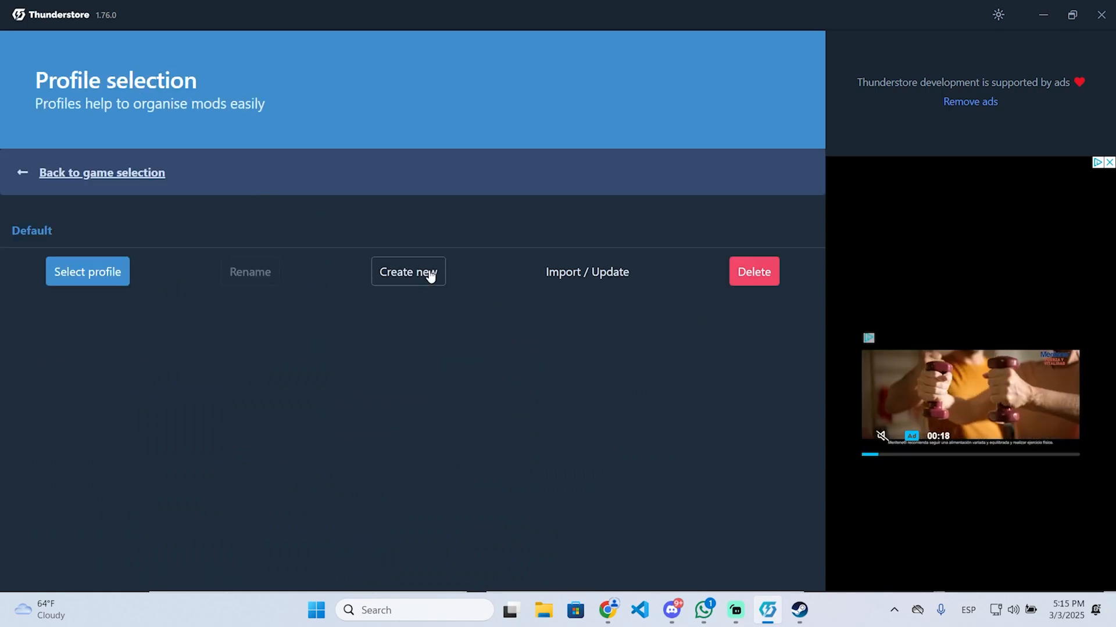
Create a new R.E.P.O. profile named 'modded' and open it
click(408, 272)
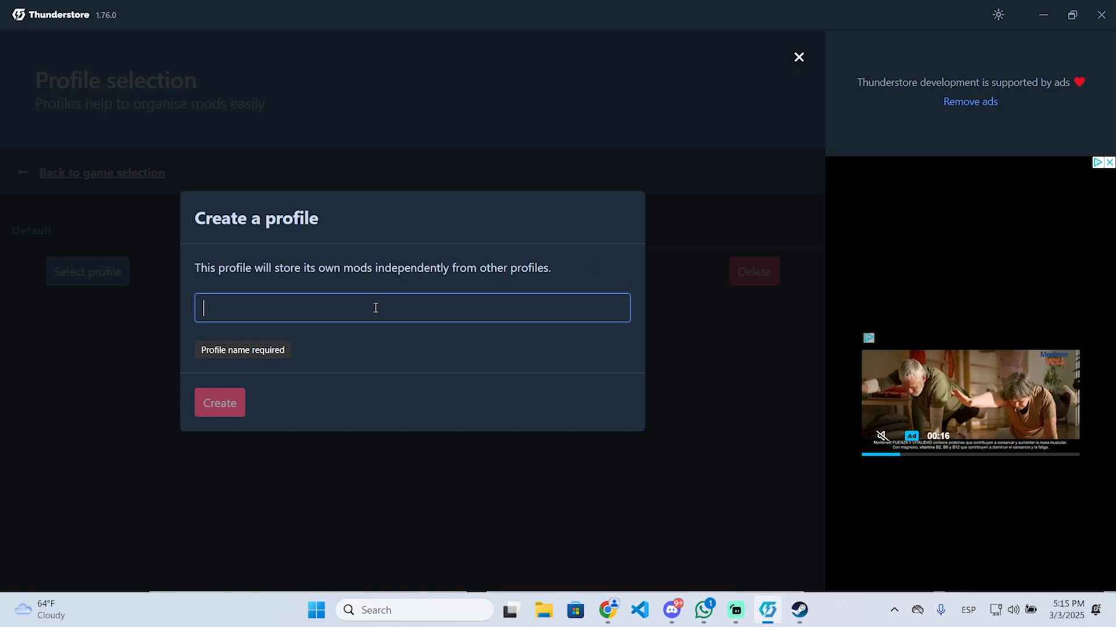
text(modded)
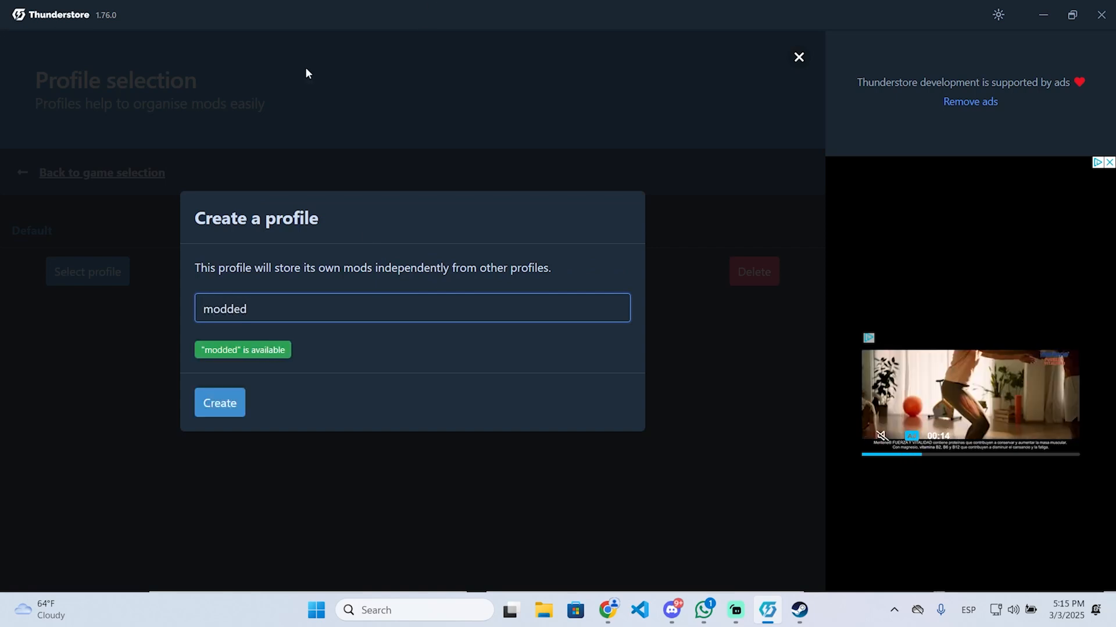
click(219, 402)
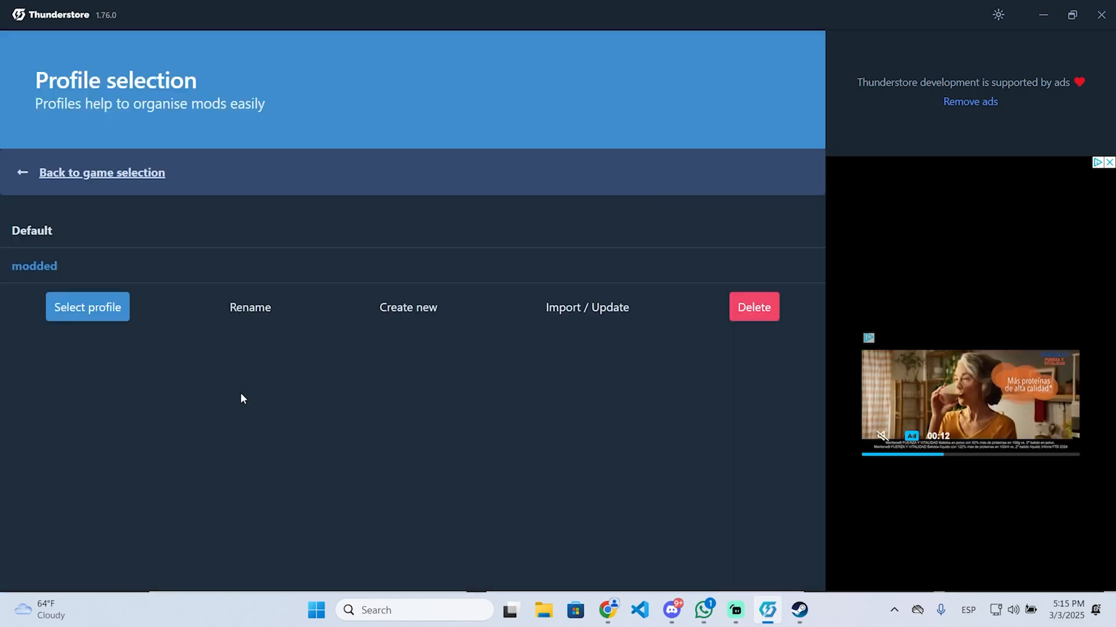
click(86, 307)
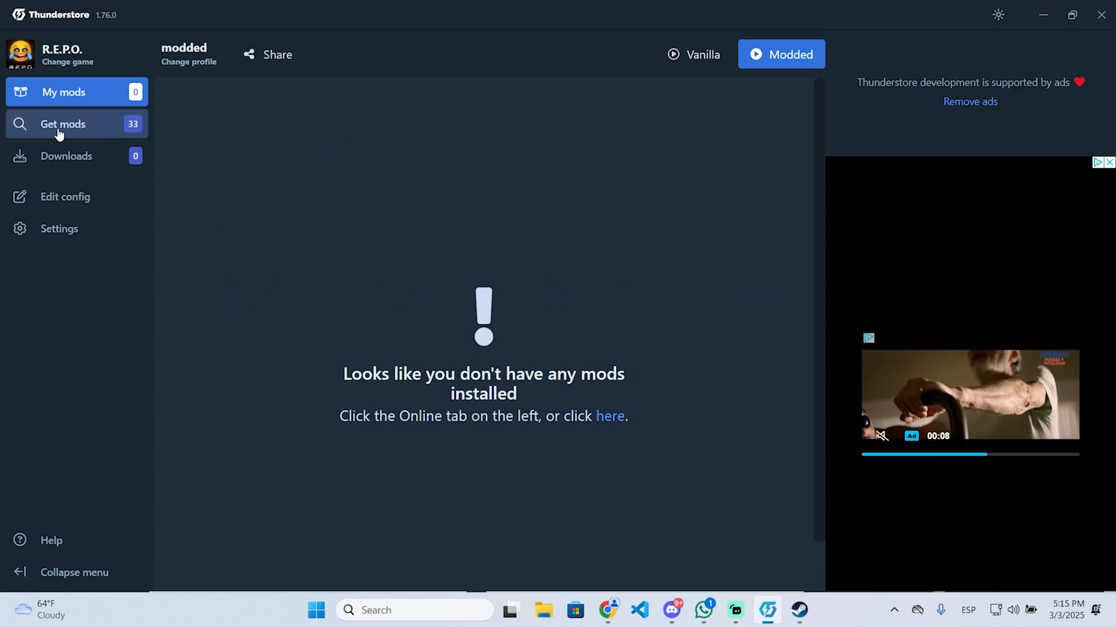
Search online mods for 'server' and install REPO_ServerList 1.0.2 with its dependencies
click(63, 124)
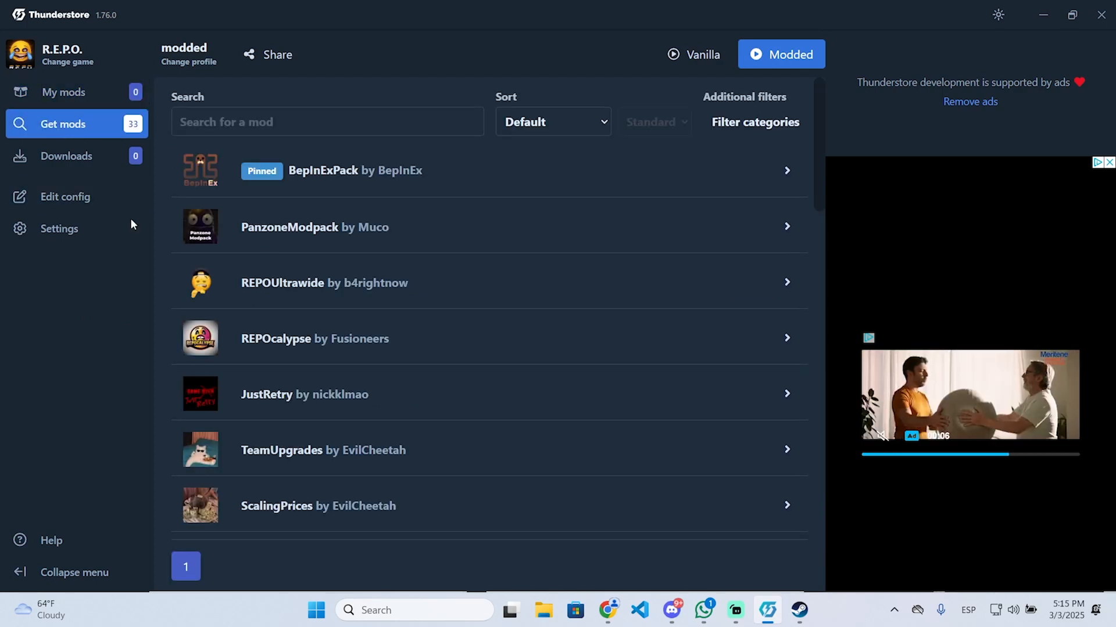
click(327, 121)
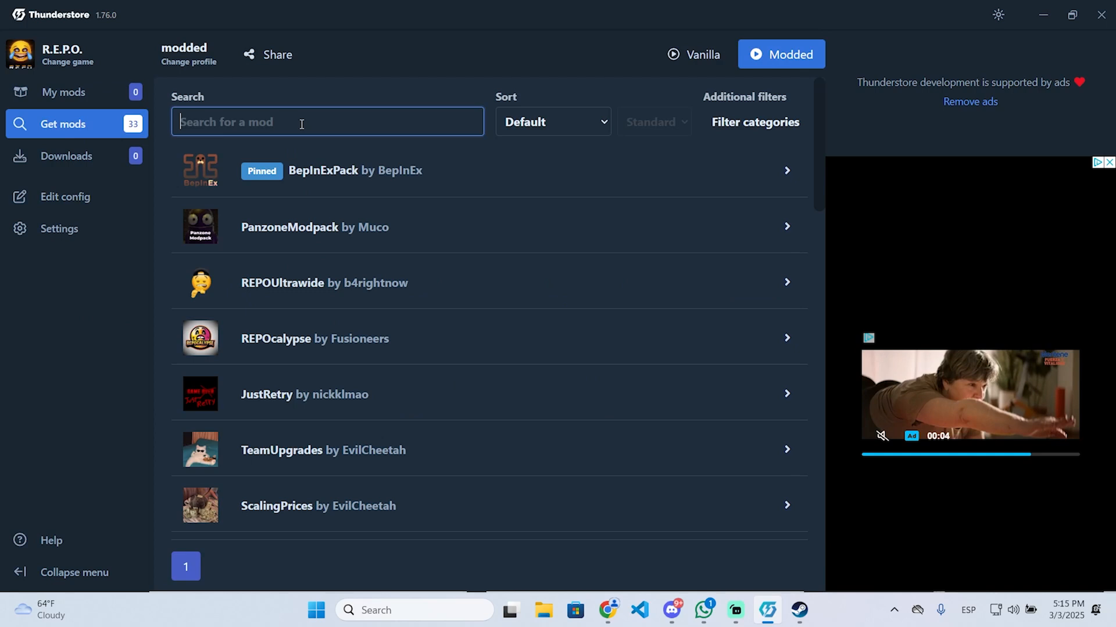
text(server)
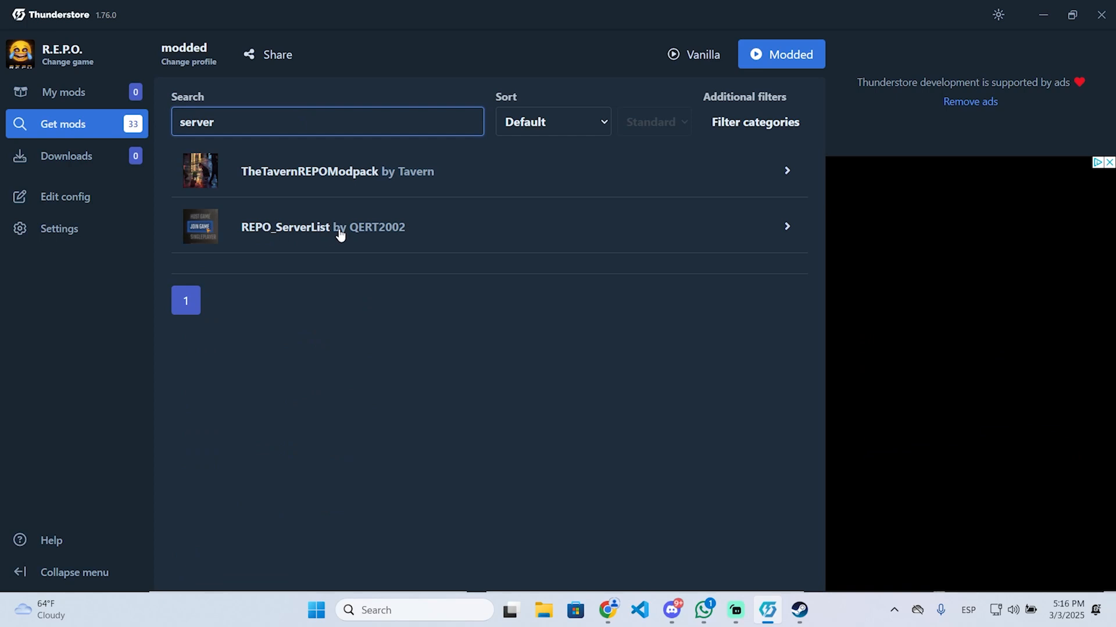
click(322, 226)
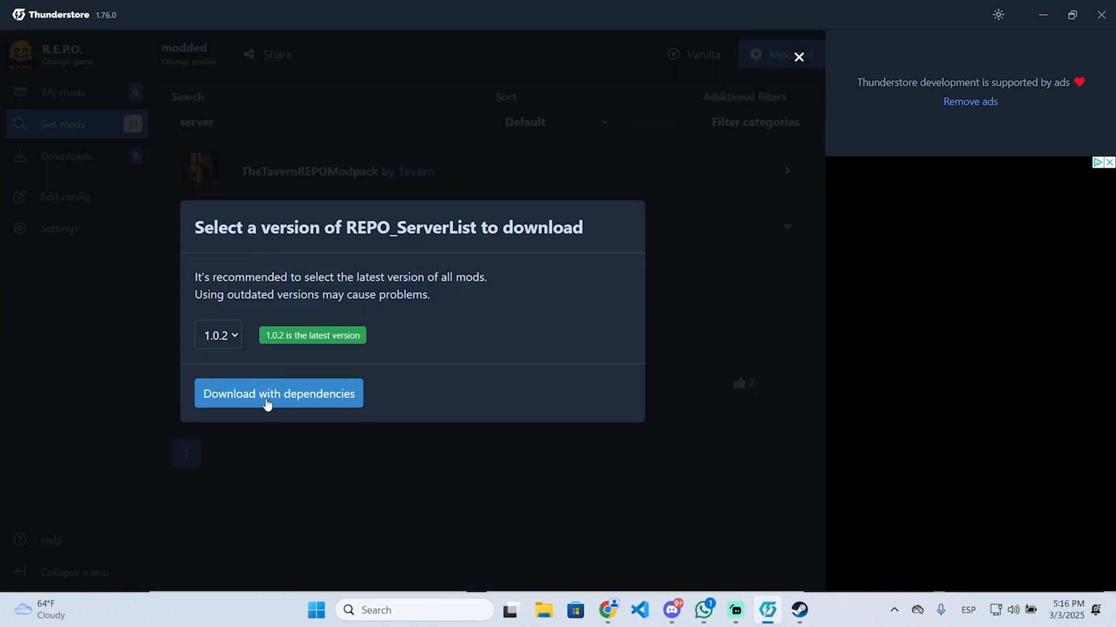
click(278, 394)
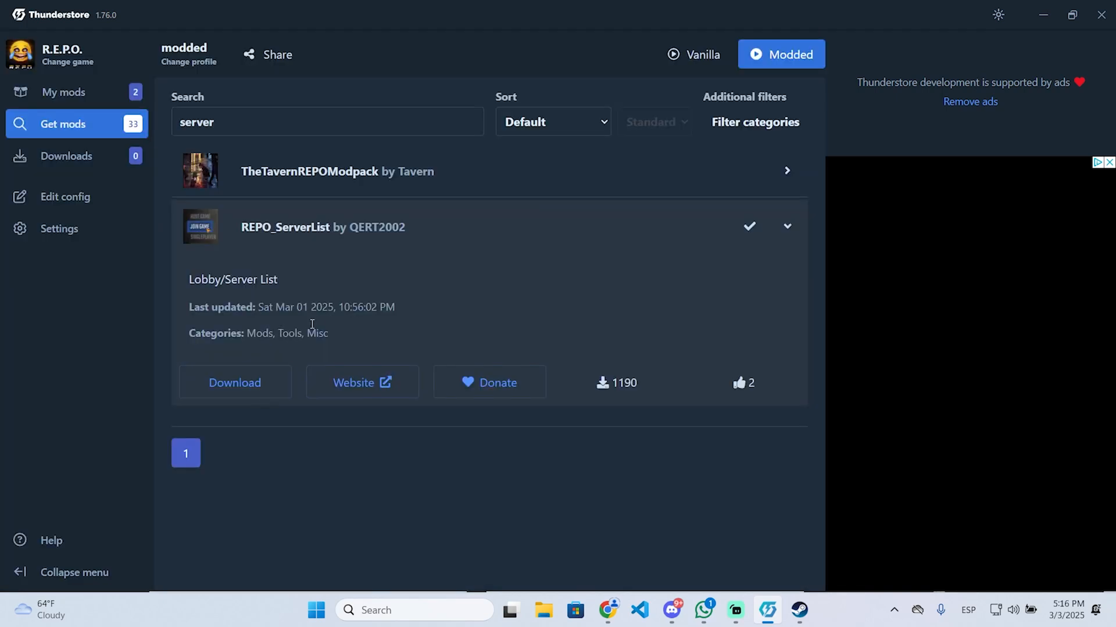
click(63, 92)
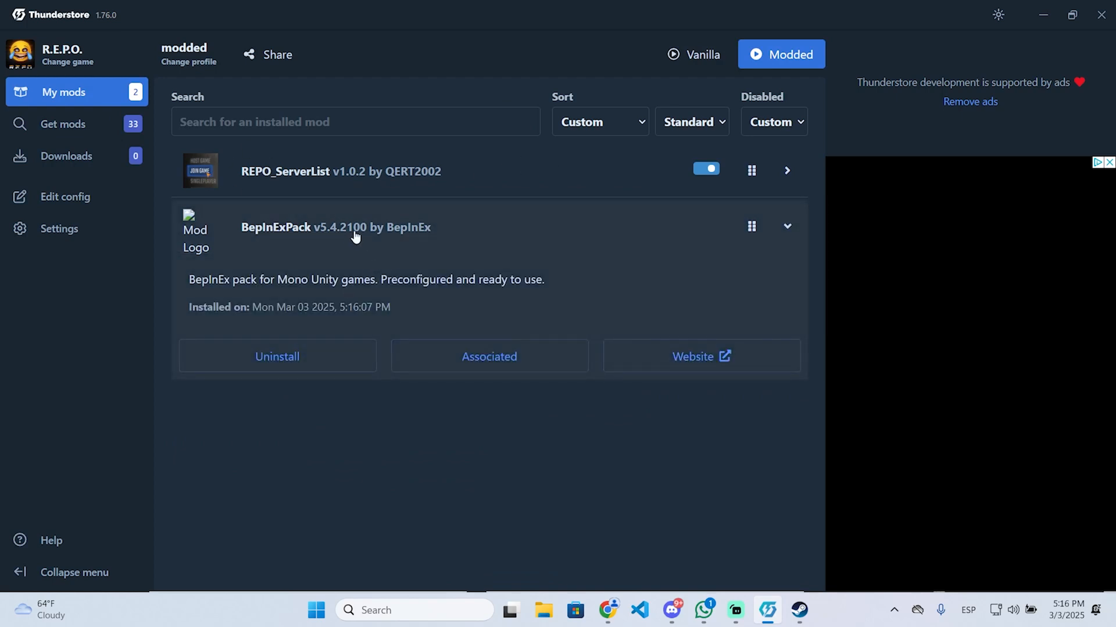
mouse_move(361, 193)
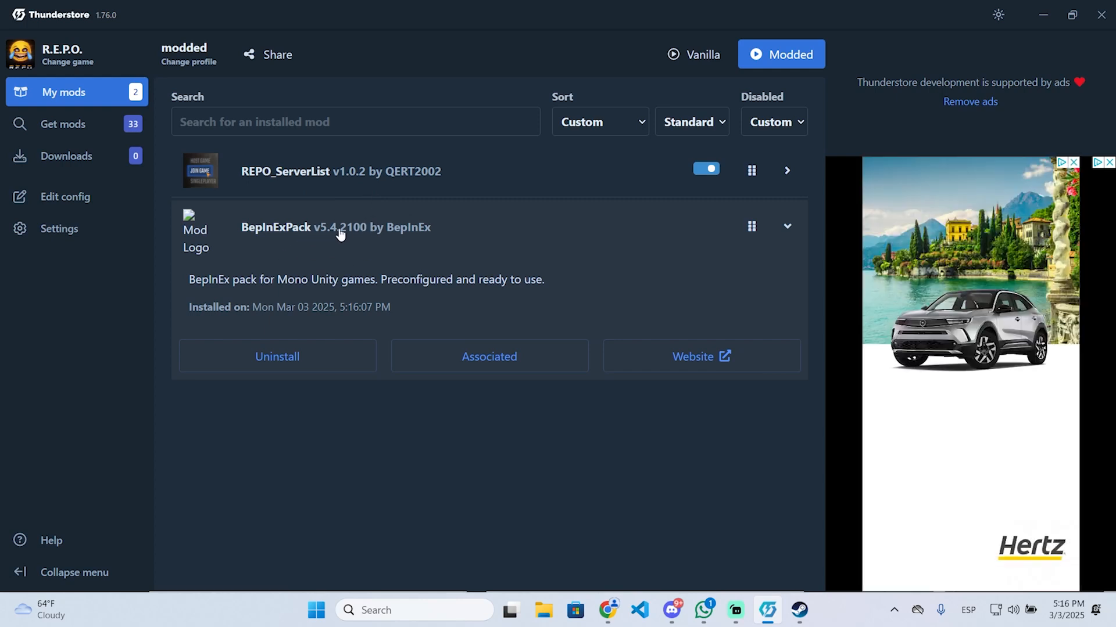
Expand the installed REPO_ServerList details, then go back to Get mods
click(787, 171)
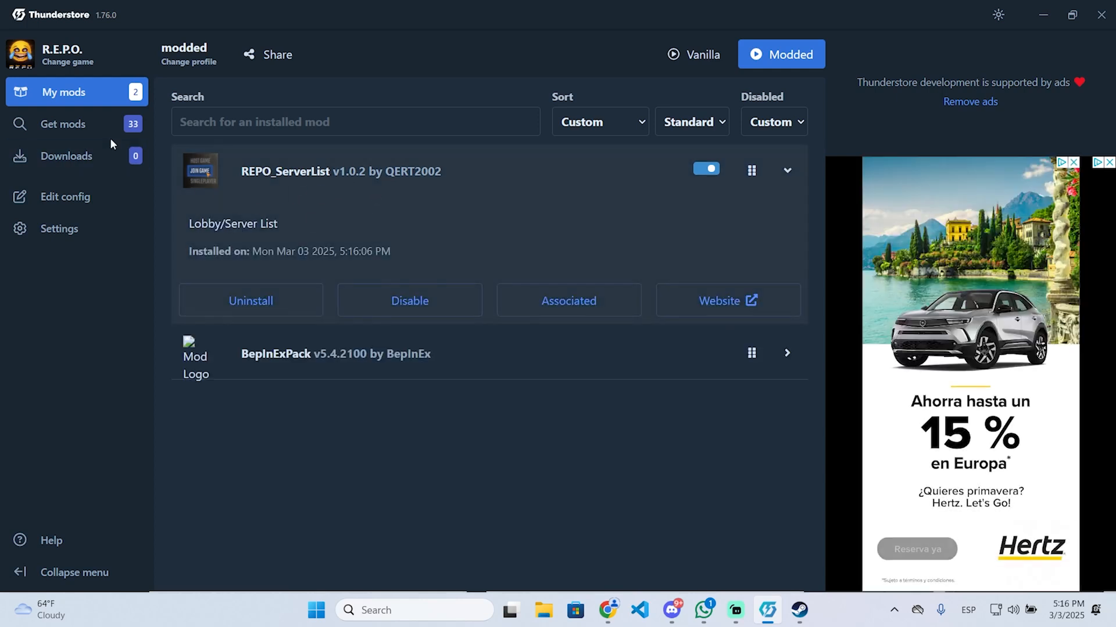
click(63, 124)
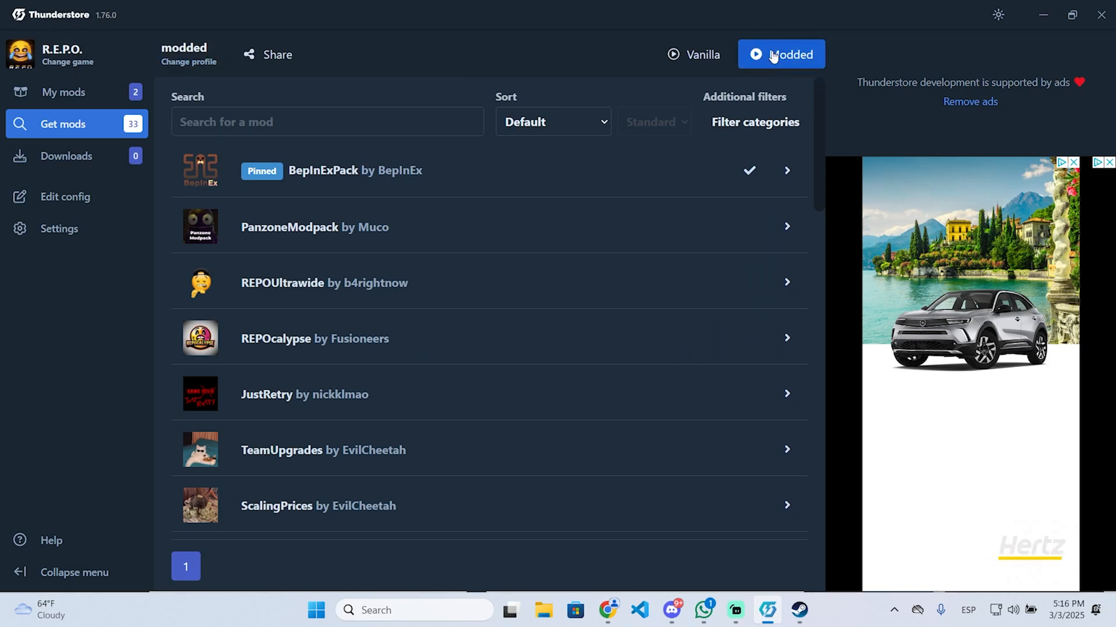
Launch R.E.P.O. modded from the manager's modded profile
click(780, 54)
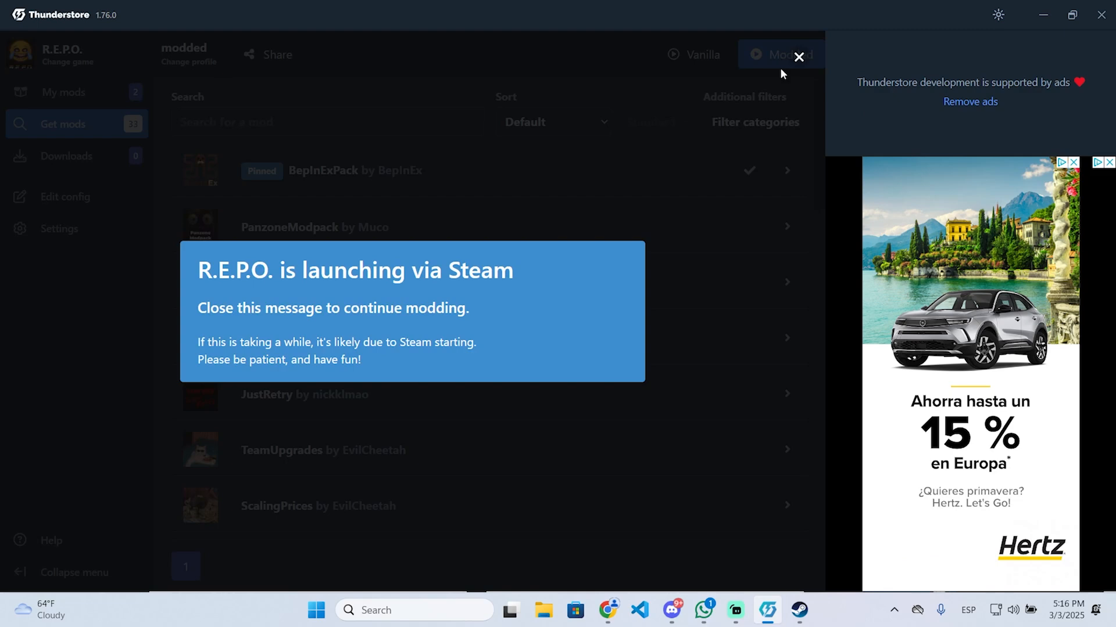
mouse_move(528, 318)
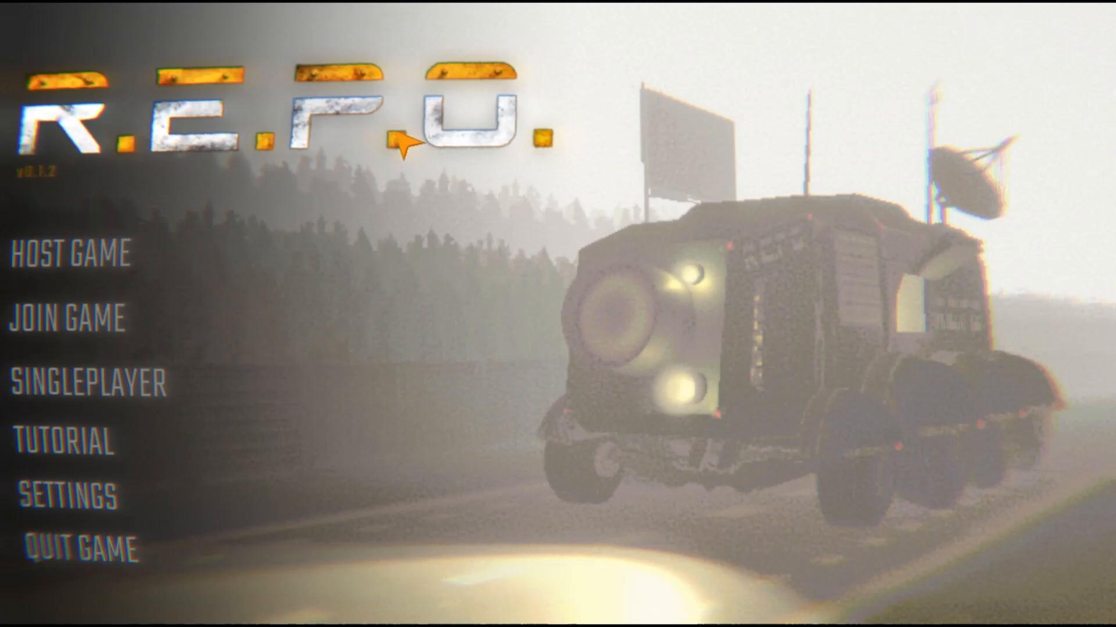
mouse_move(139, 319)
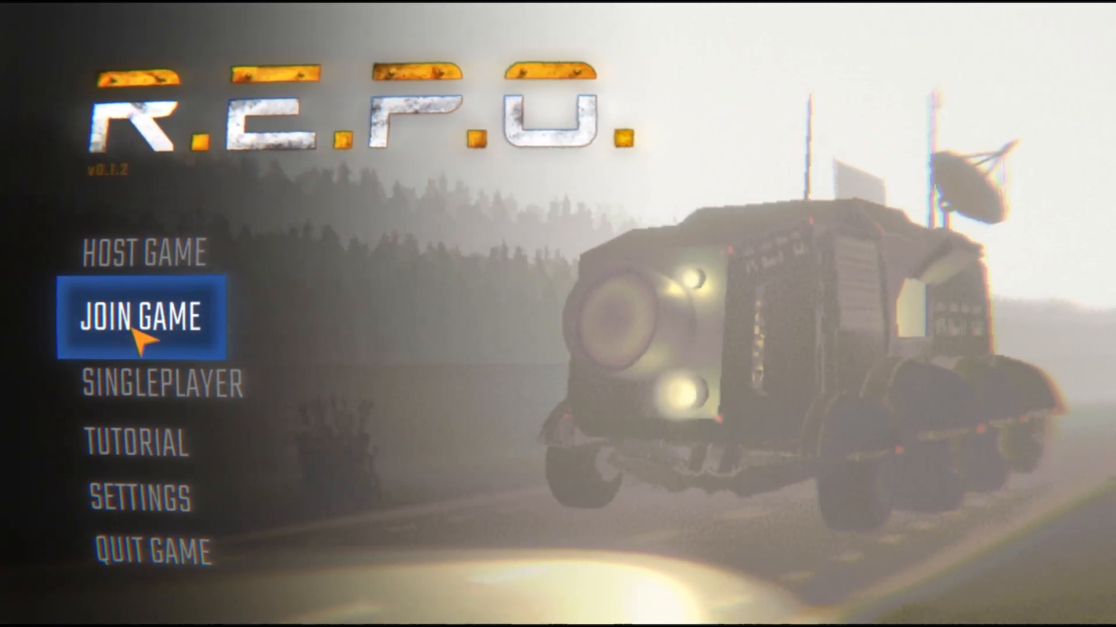
Open Join Game and refresh lobbies to list four joinable servers
click(140, 316)
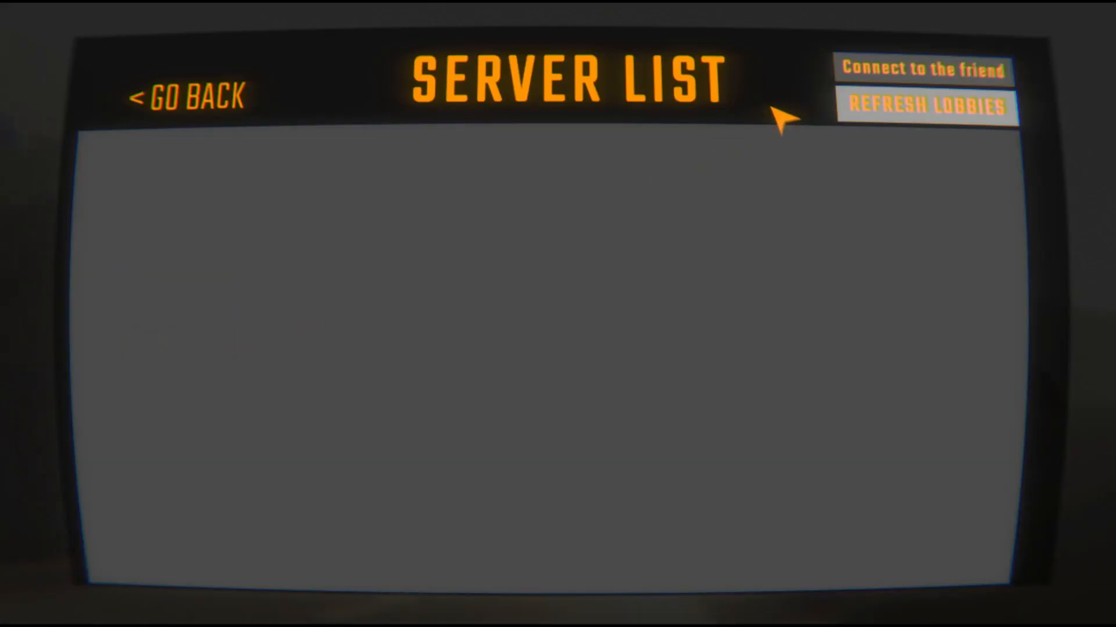
mouse_move(863, 210)
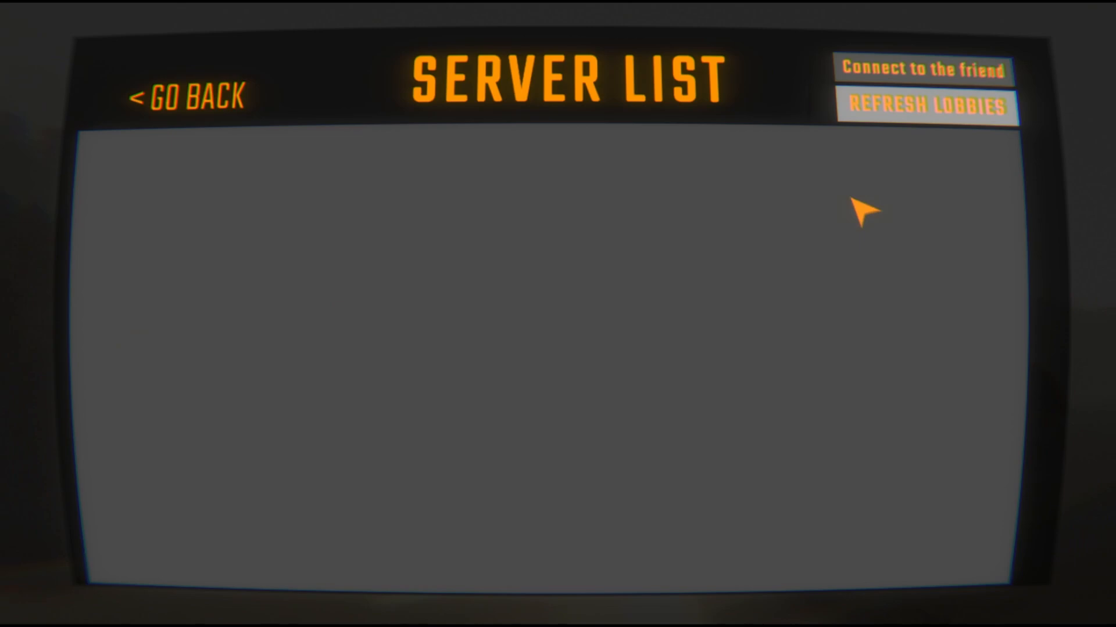
click(925, 105)
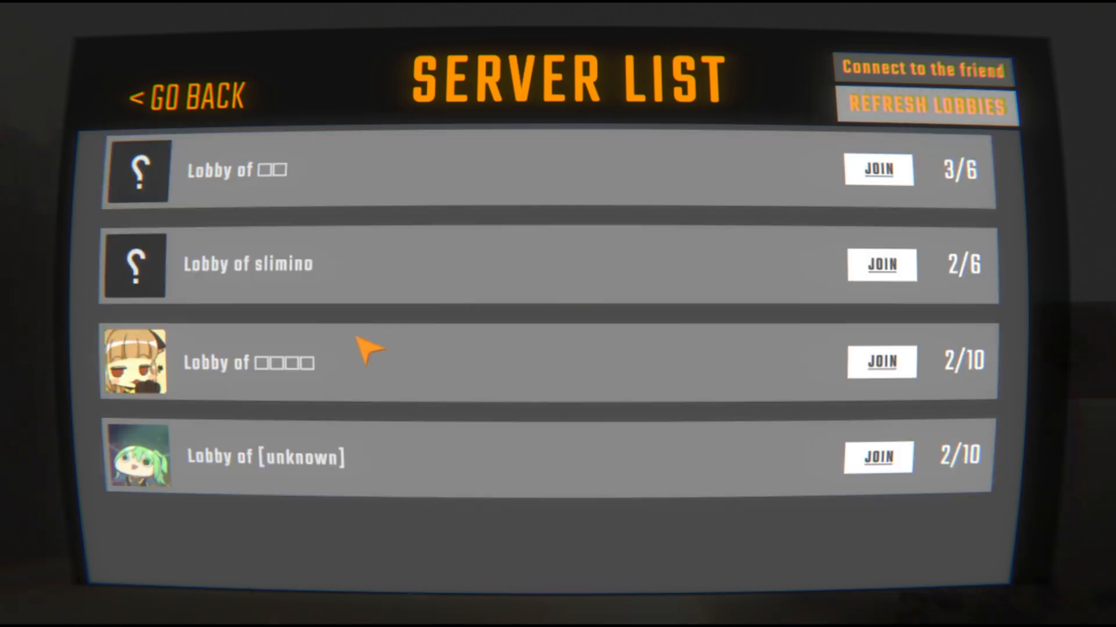
mouse_move(437, 452)
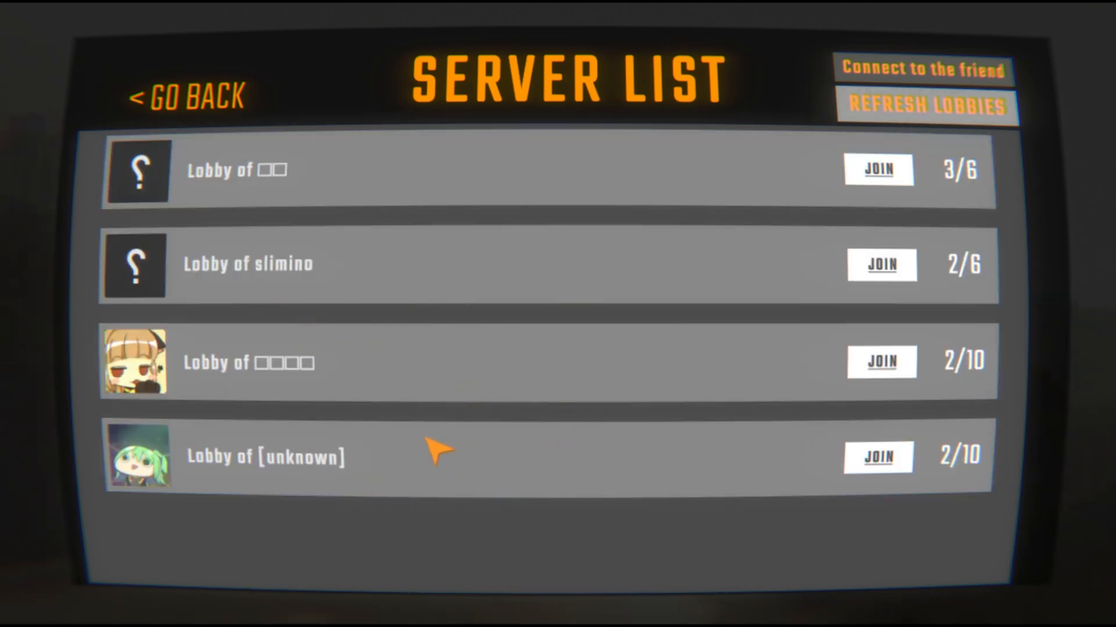
mouse_move(541, 420)
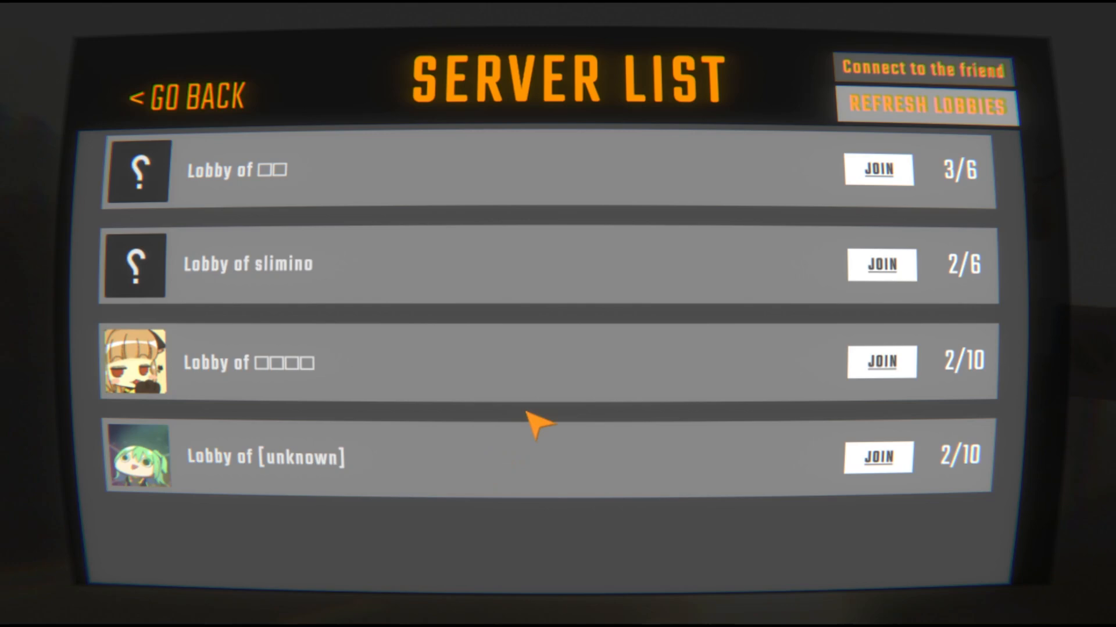